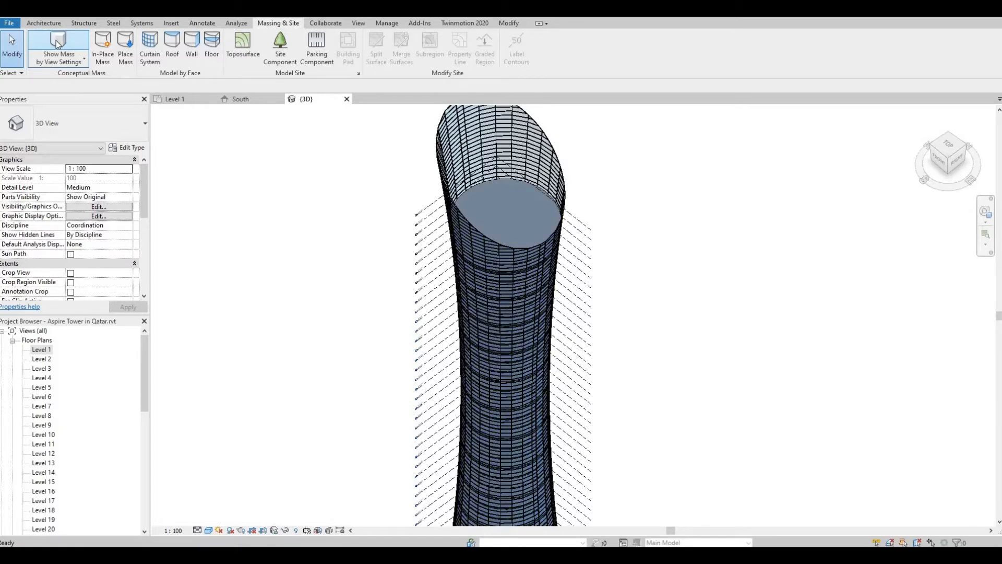
- Switch Show Mass by View Settings to Show Mass Form and Floors for the tower
click(58, 49)
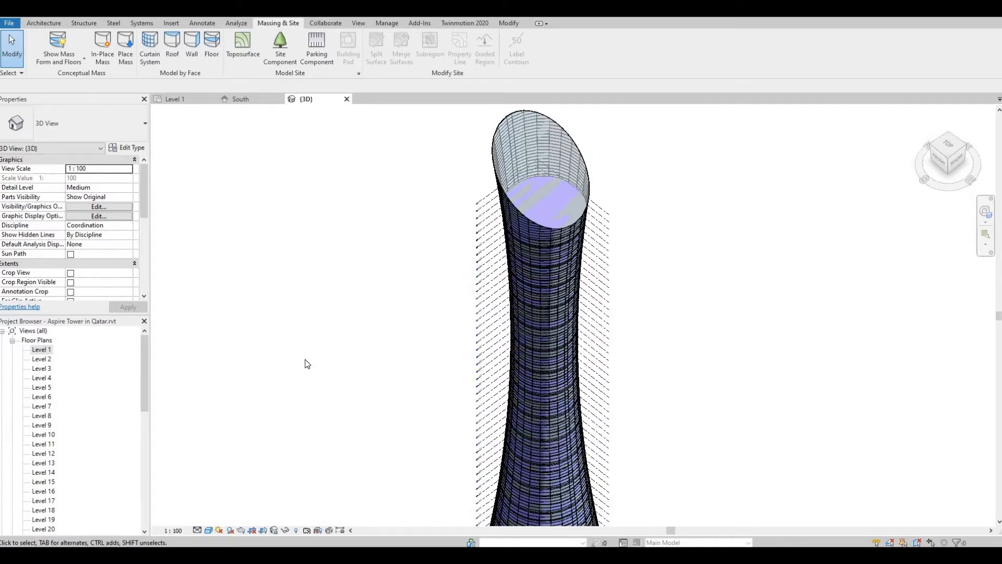
mouse_move(305, 364)
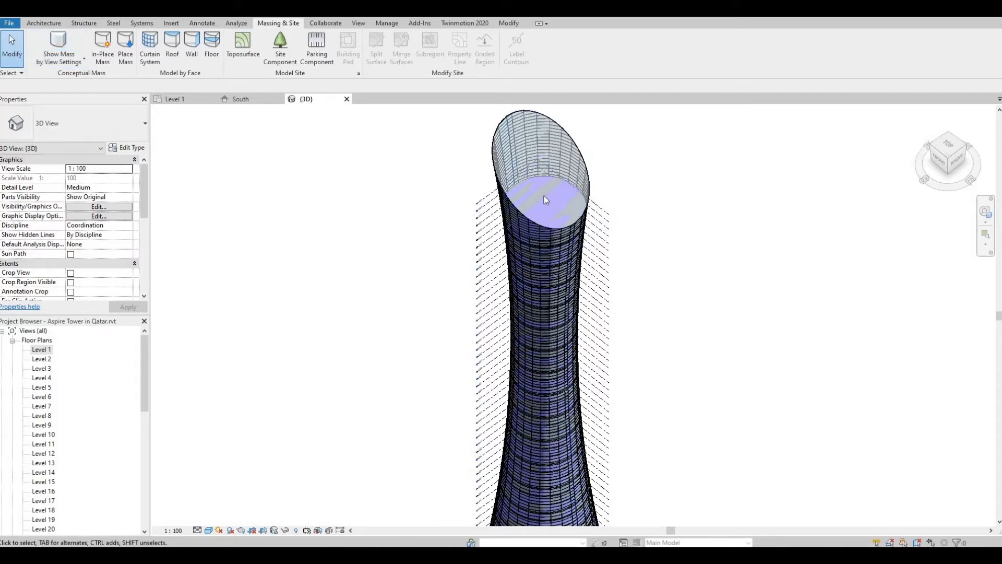
mouse_move(549, 203)
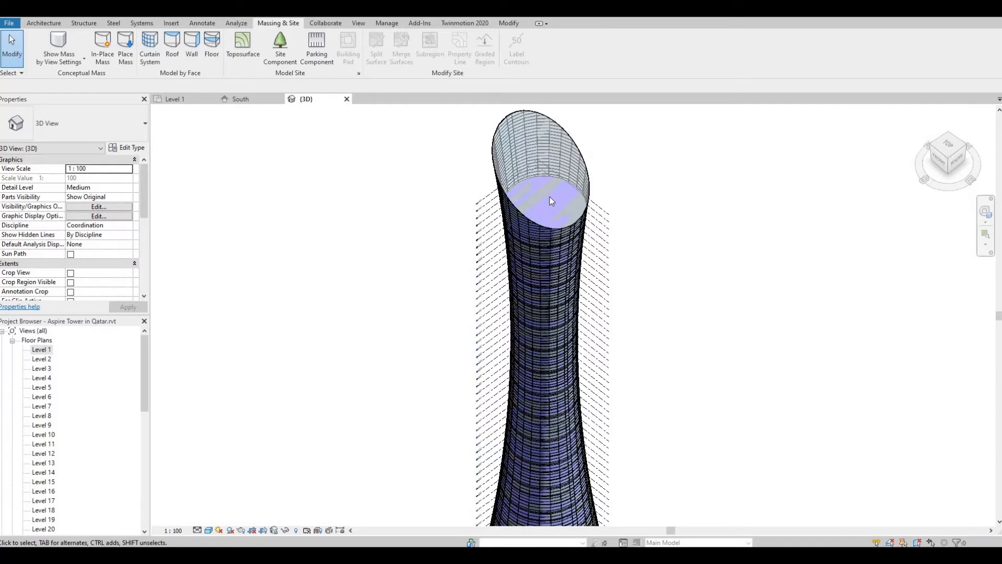
mouse_move(552, 201)
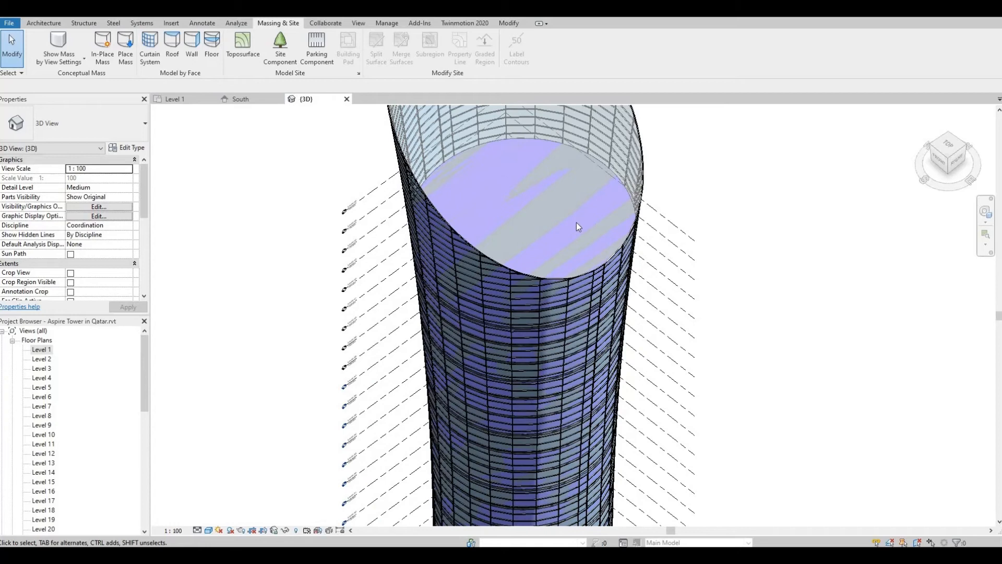
mouse_move(558, 200)
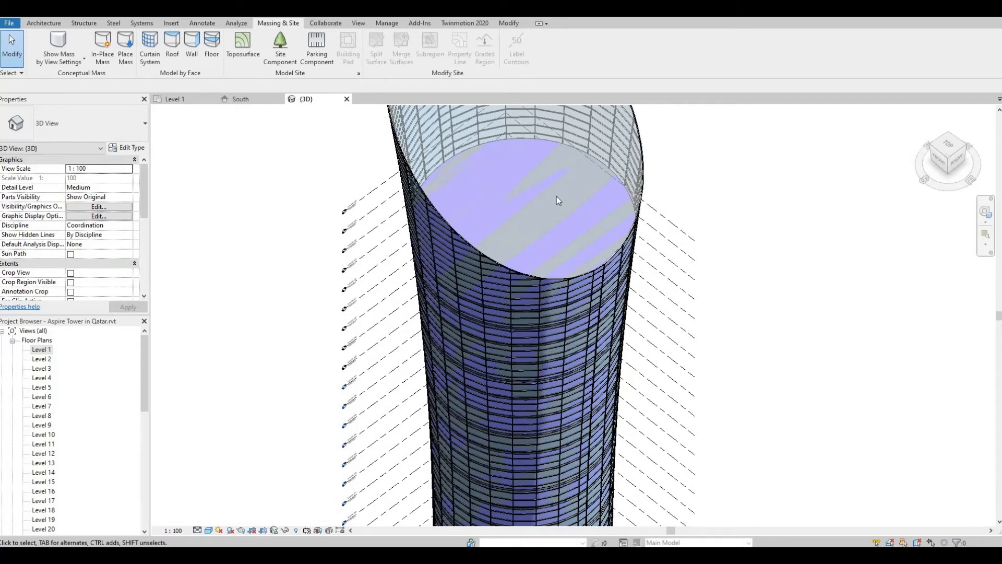
mouse_move(541, 212)
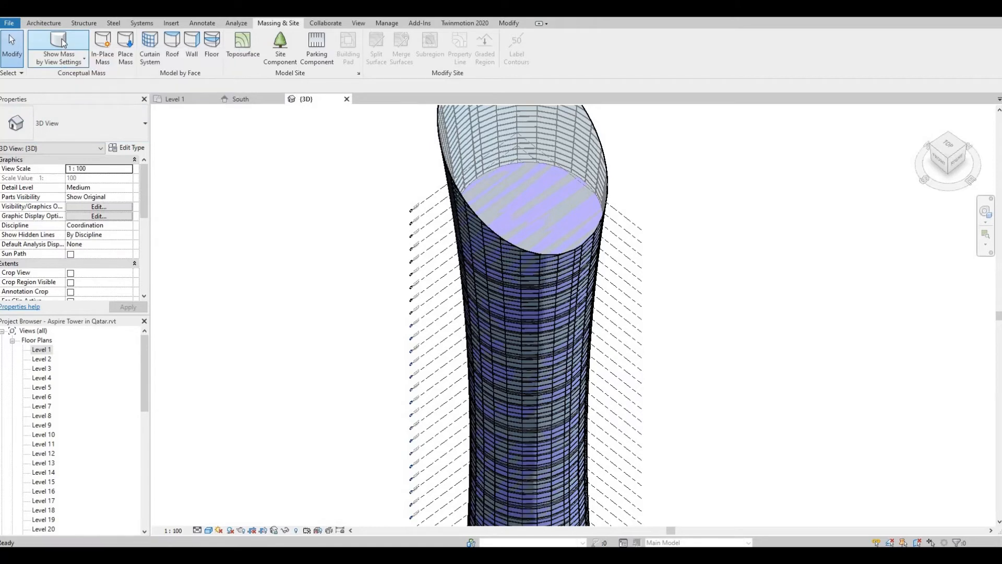
- Toggle mass display back to Show Mass Form and Floors, showing the uppermost slab
click(58, 48)
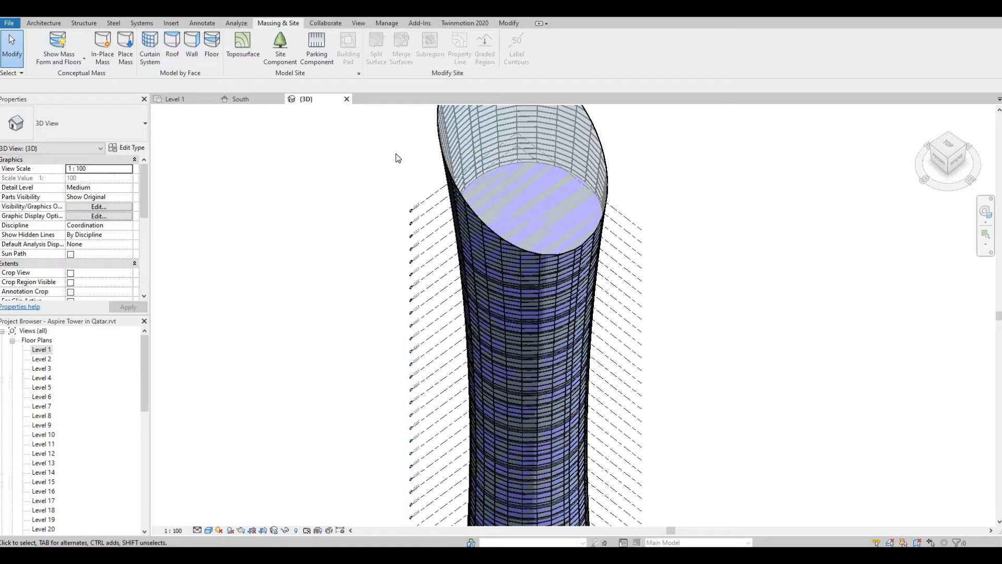
mouse_move(391, 171)
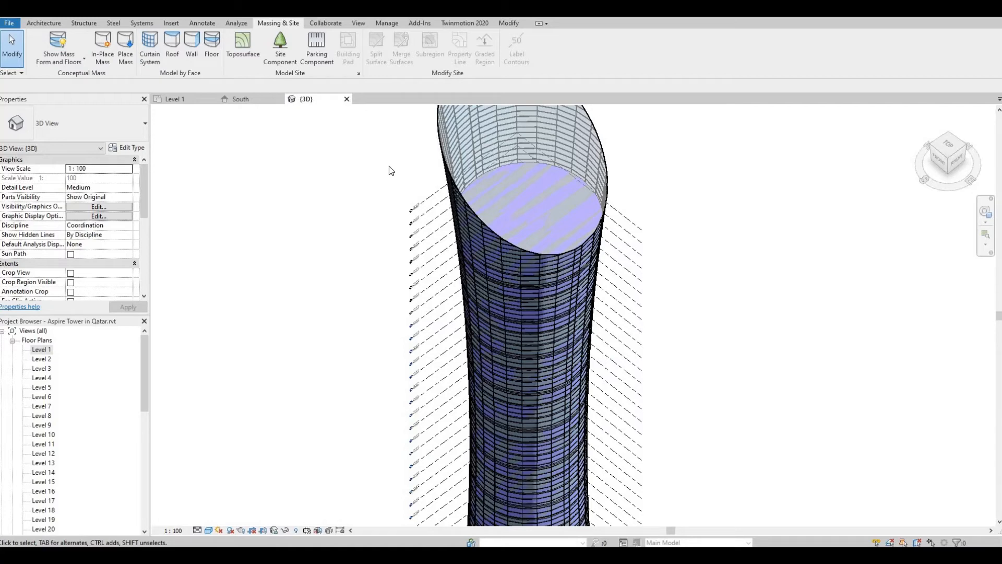
mouse_move(359, 219)
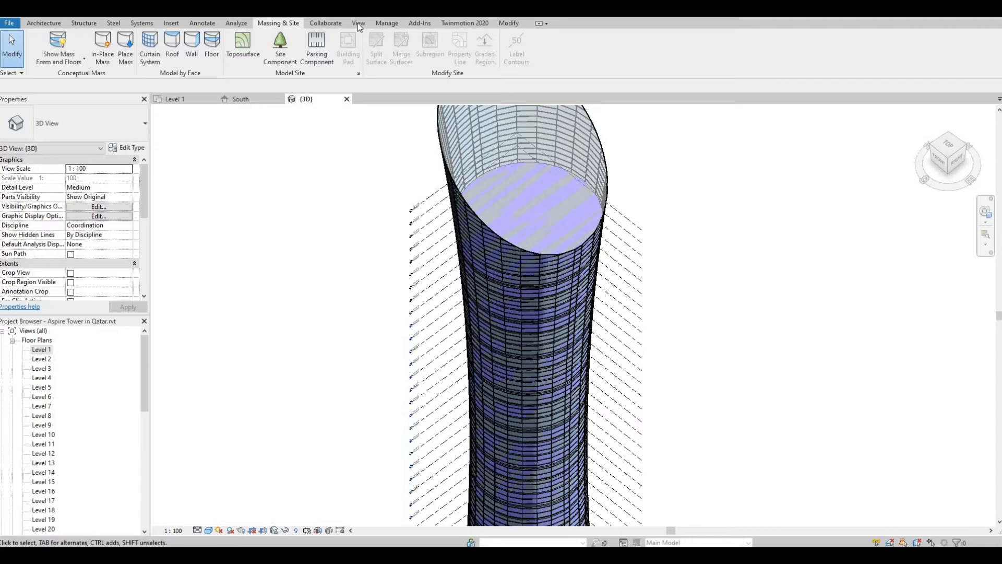
- Uncheck Mass in the 3D view's Visibility/Graphics, apply, dismiss the notice, and confirm
click(359, 23)
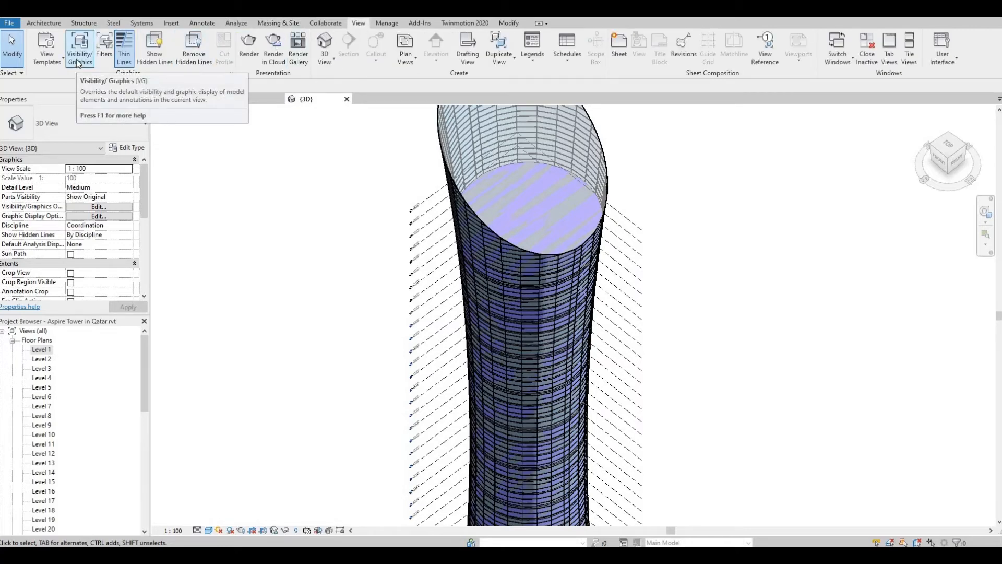
click(79, 48)
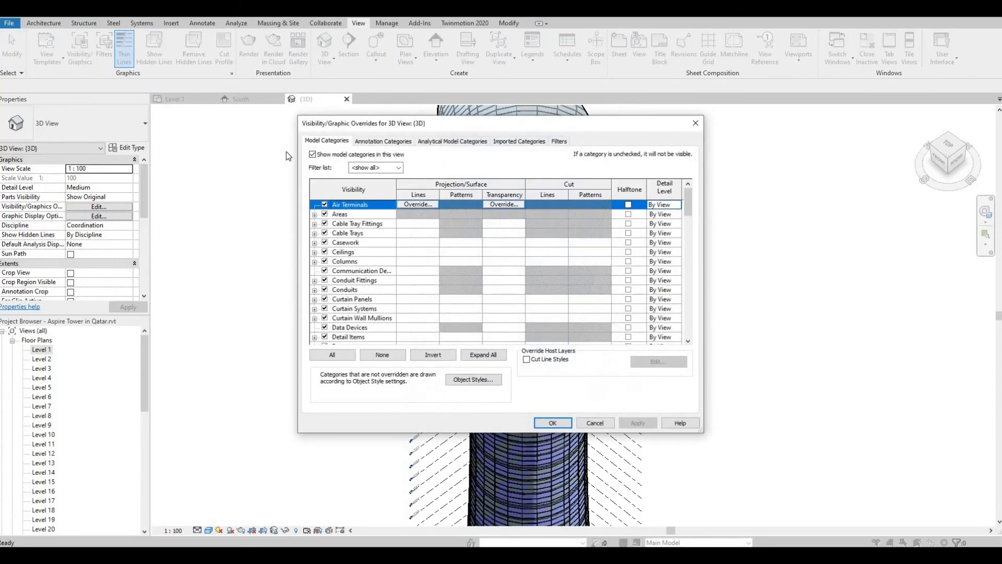
scroll(down, 3)
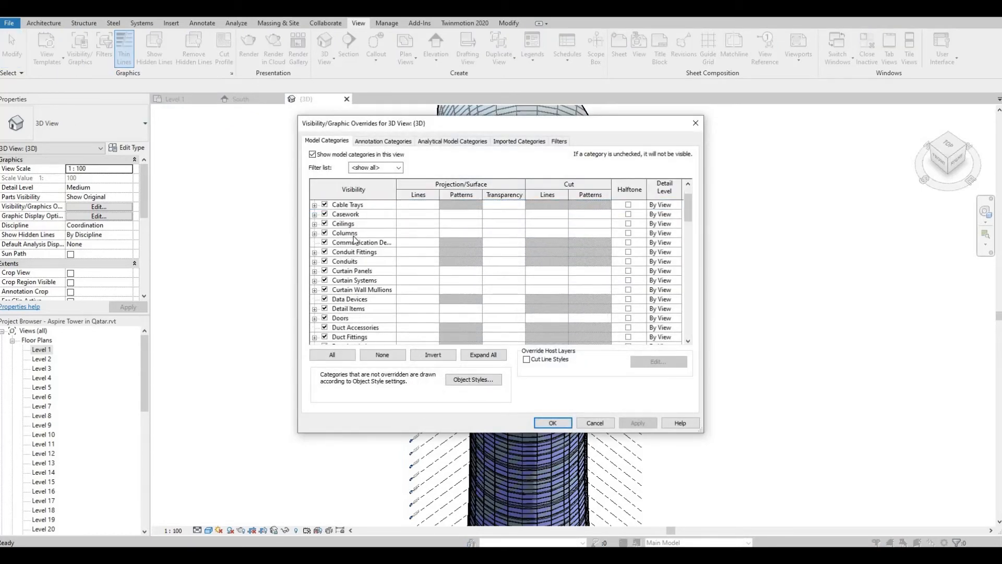
scroll(down, 3)
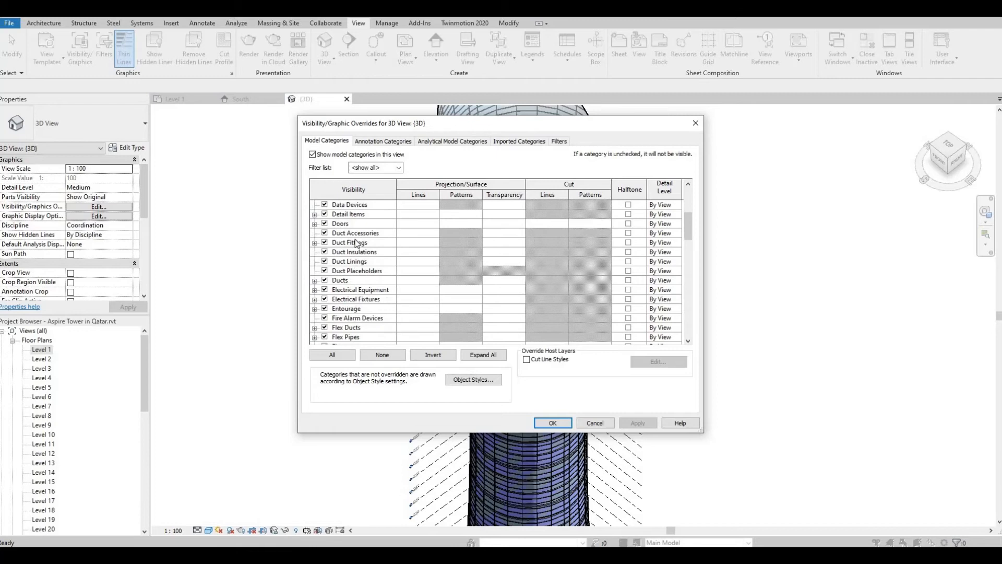
scroll(down, 3)
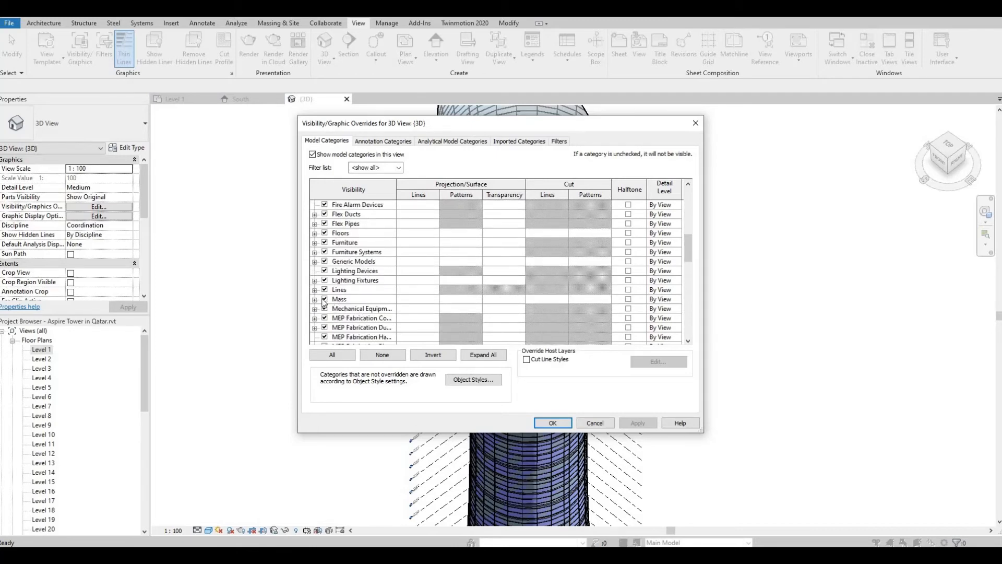
click(339, 299)
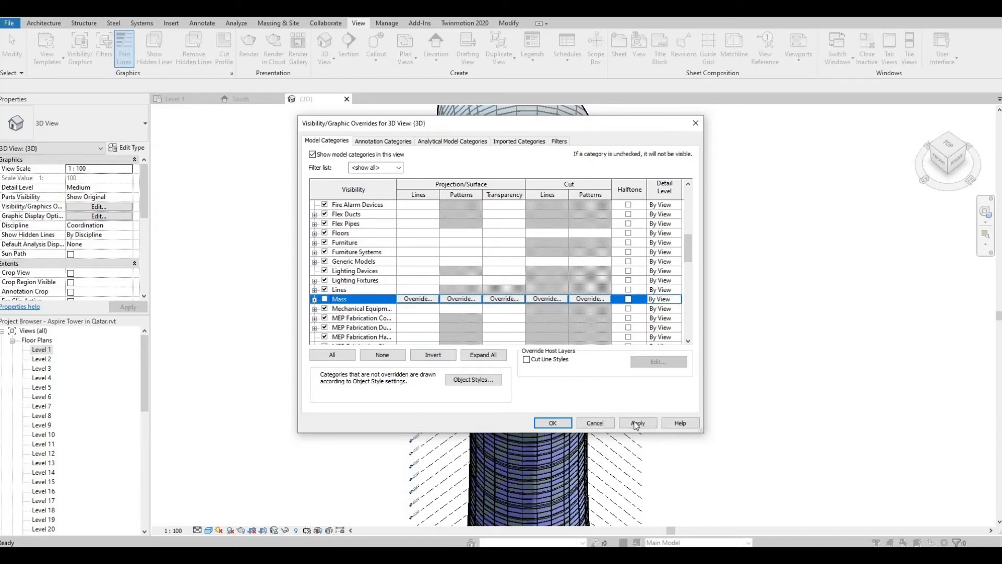
click(637, 423)
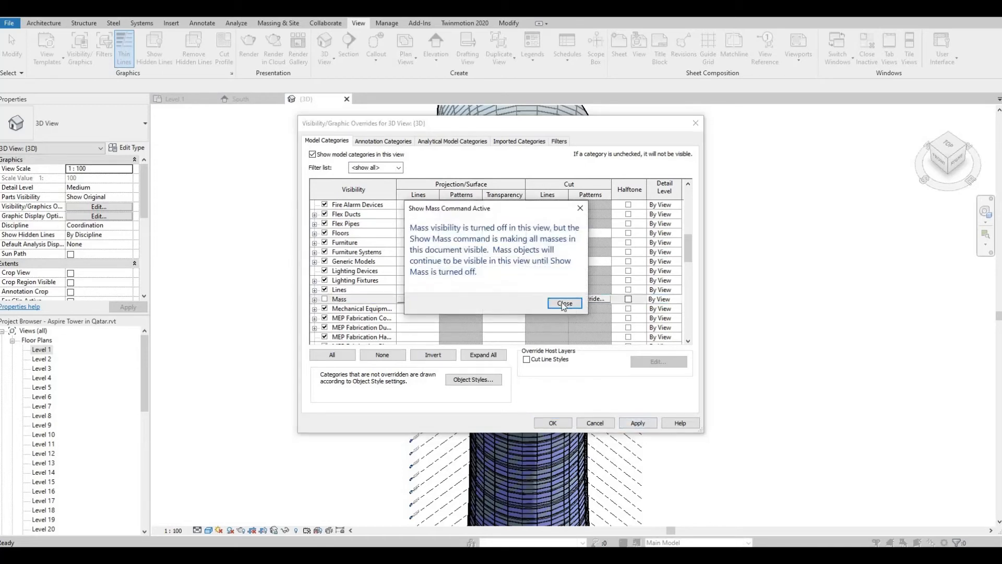
click(563, 303)
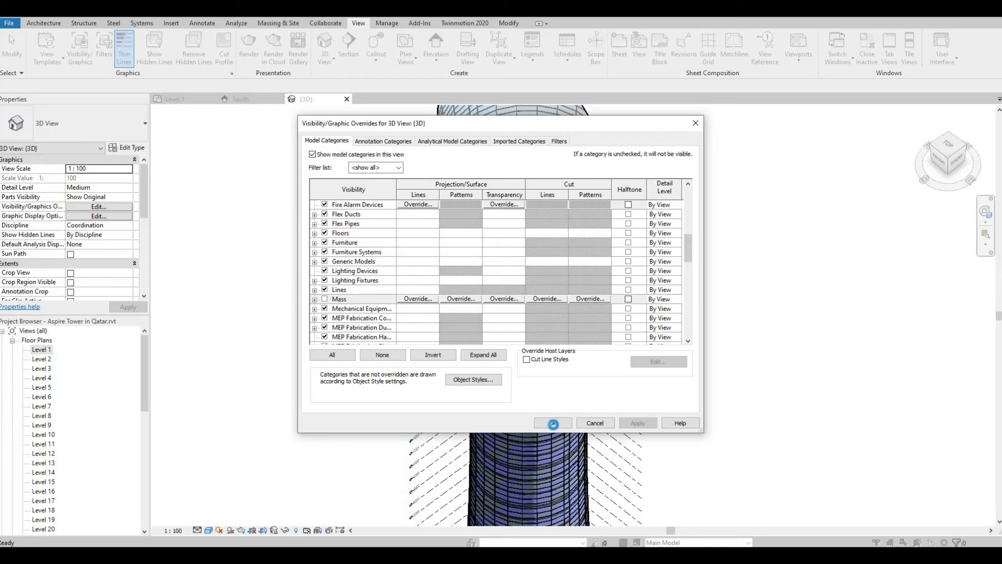
click(549, 422)
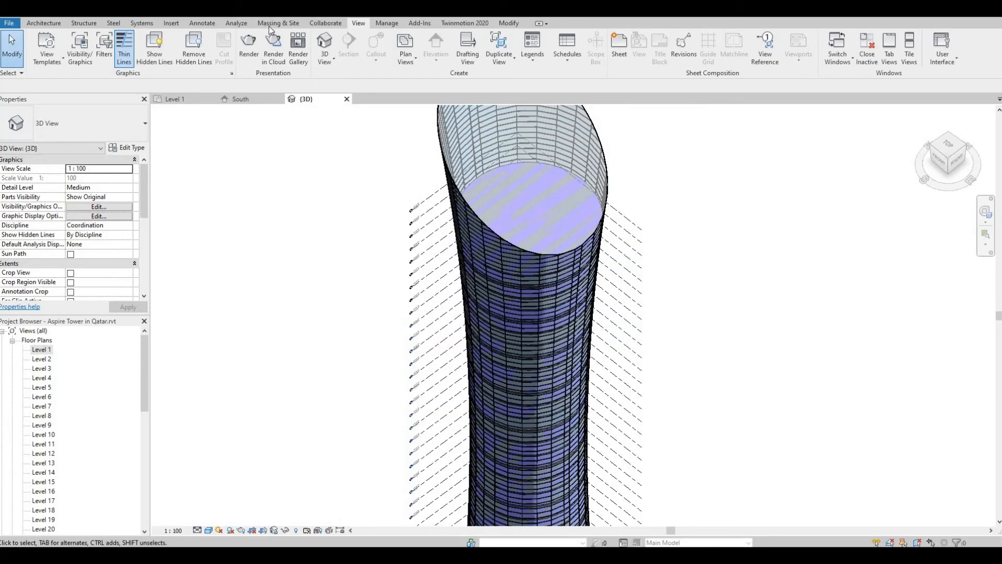
- Select Show Mass Form and Floors from the Massing & Site tools
click(278, 23)
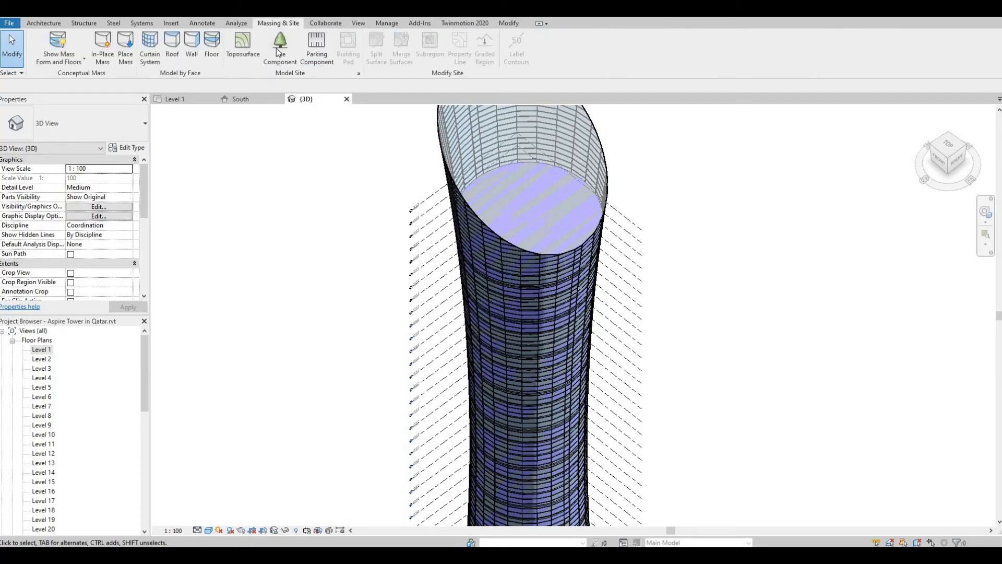
click(58, 45)
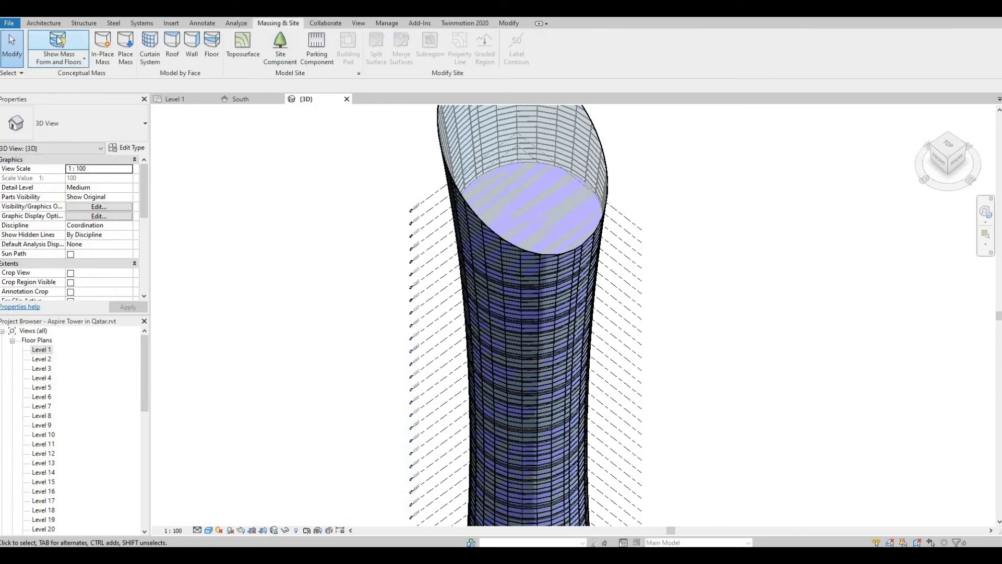
mouse_move(58, 48)
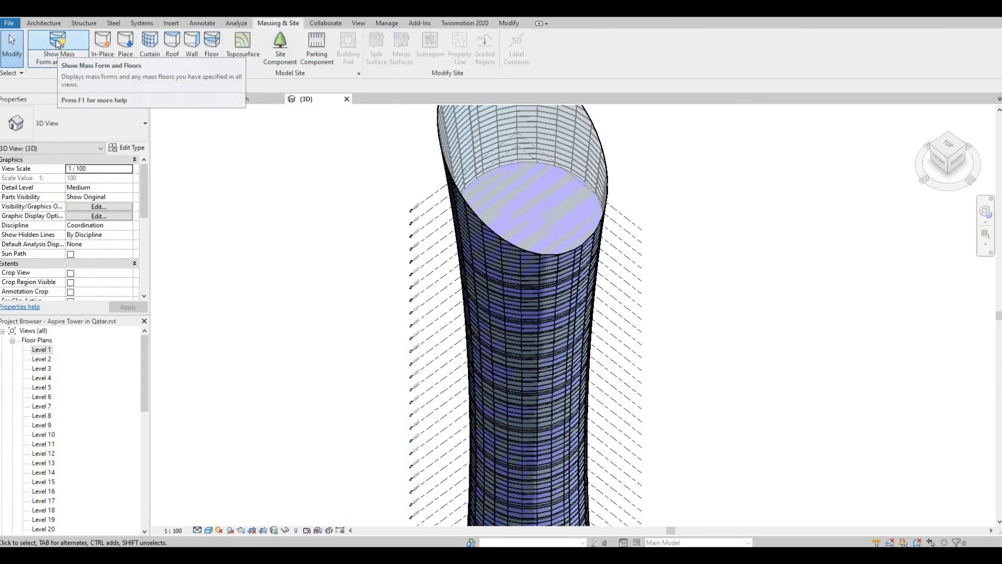